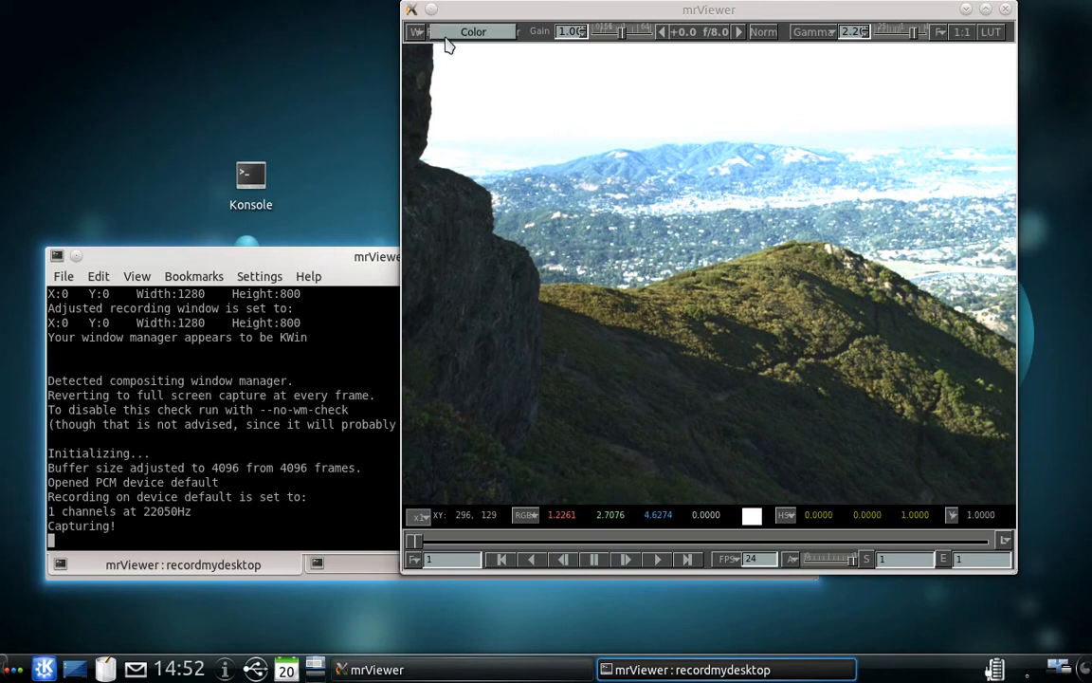
# Step: Show the Reel List of loaded clips with their directories, resolutions and frame ranges
pyautogui.click(415, 31)
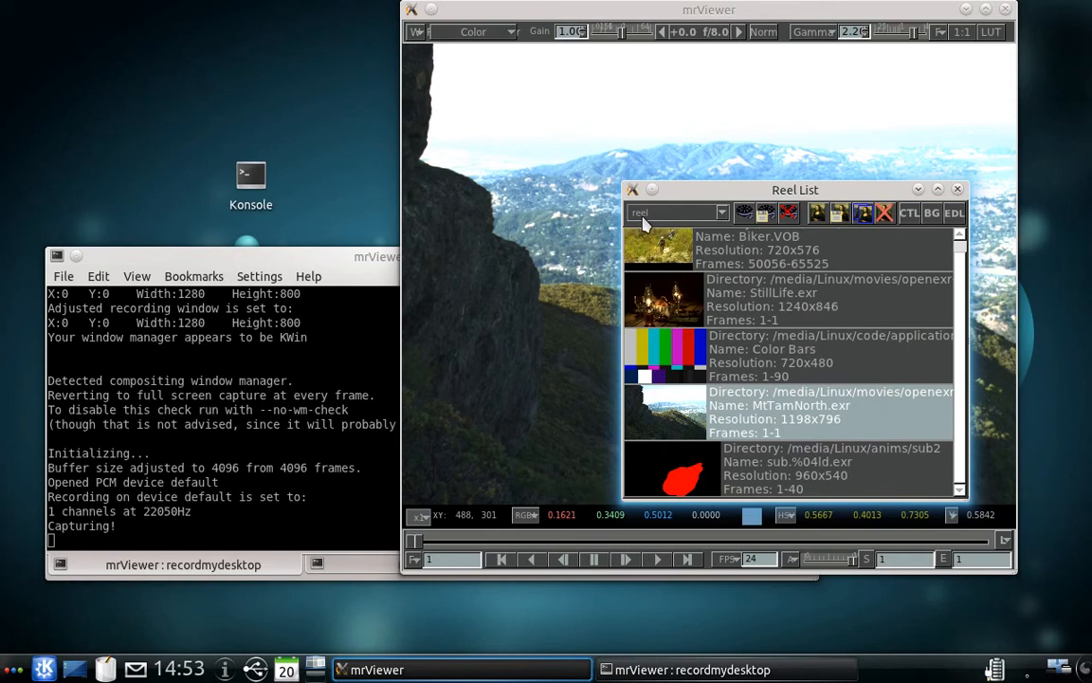
pyautogui.moveTo(529, 98)
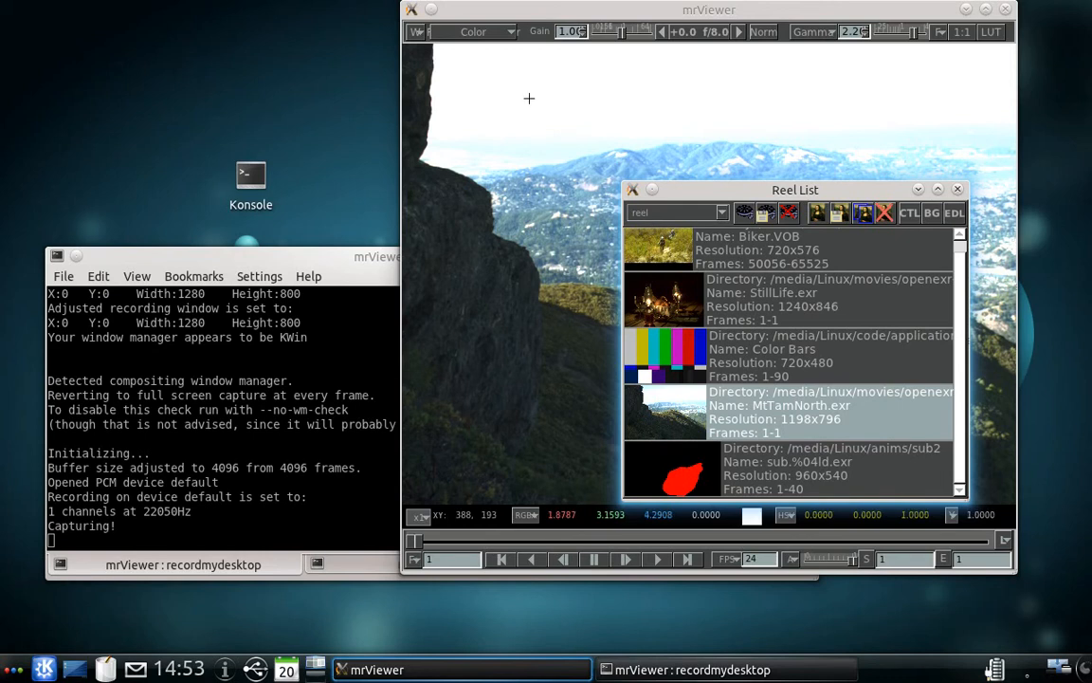
pyautogui.moveTo(464, 31)
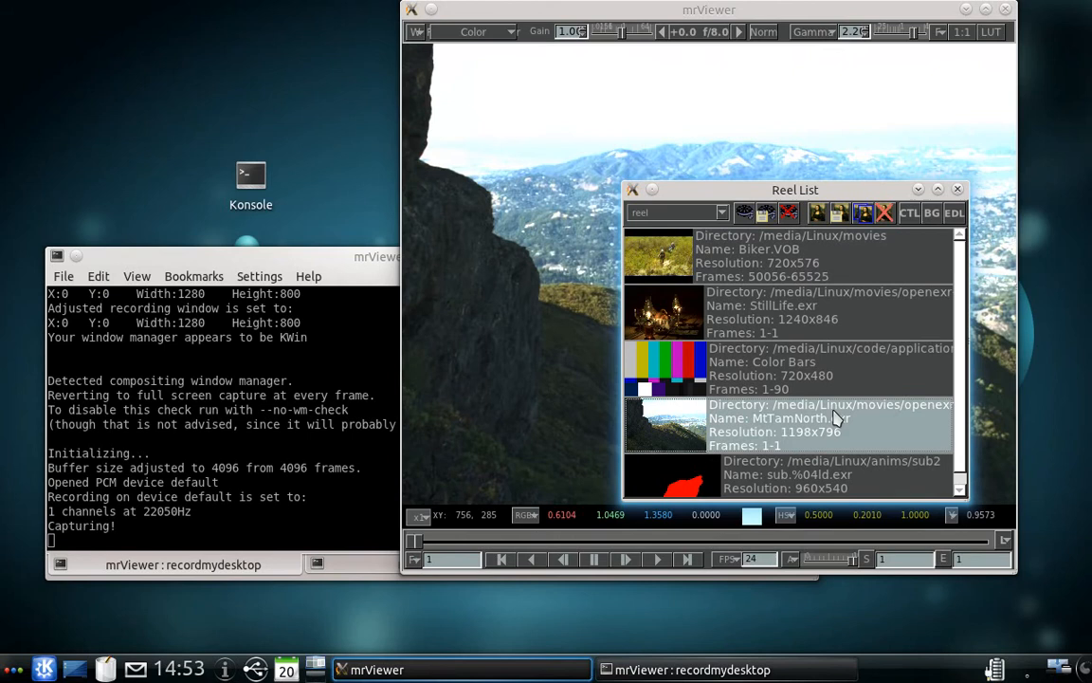
pyautogui.moveTo(778, 209)
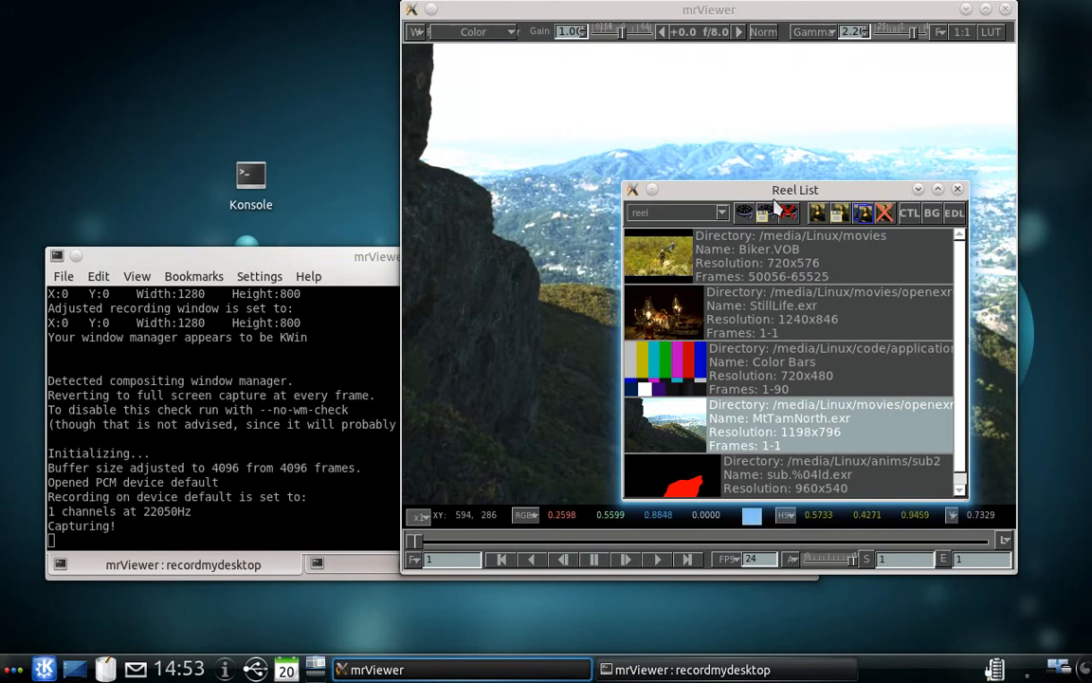
# Step: Move the Reel List window to the upper-left so the MtTamNorth image is fully visible
pyautogui.moveTo(794, 190); pyautogui.dragTo(186, 41)
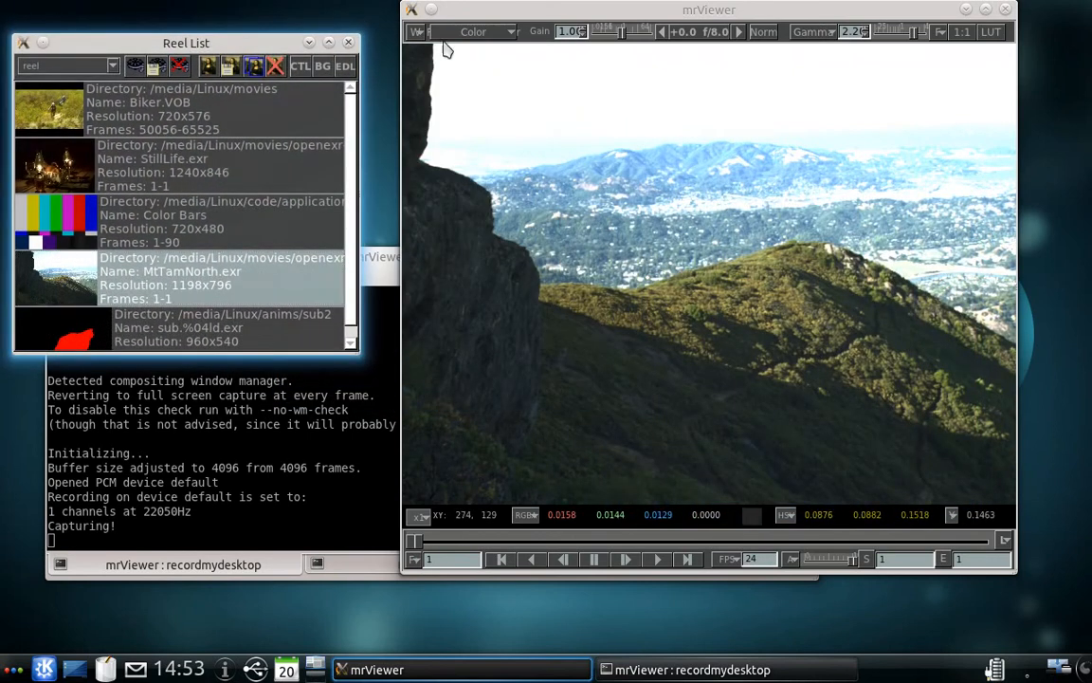
pyautogui.click(474, 30)
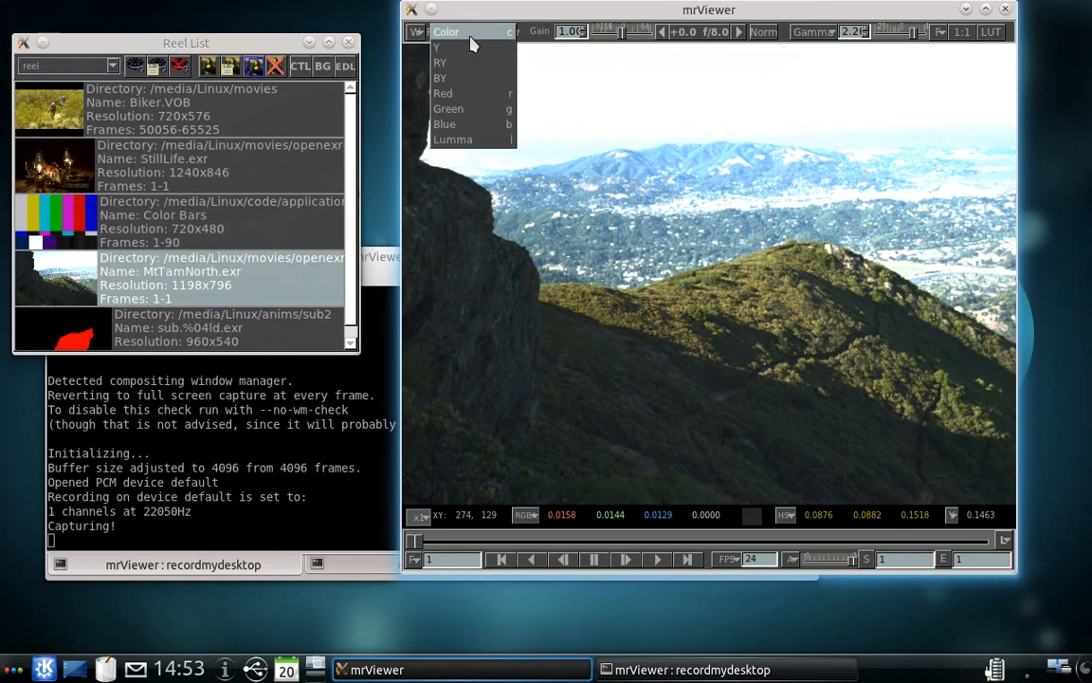
pyautogui.moveTo(465, 48)
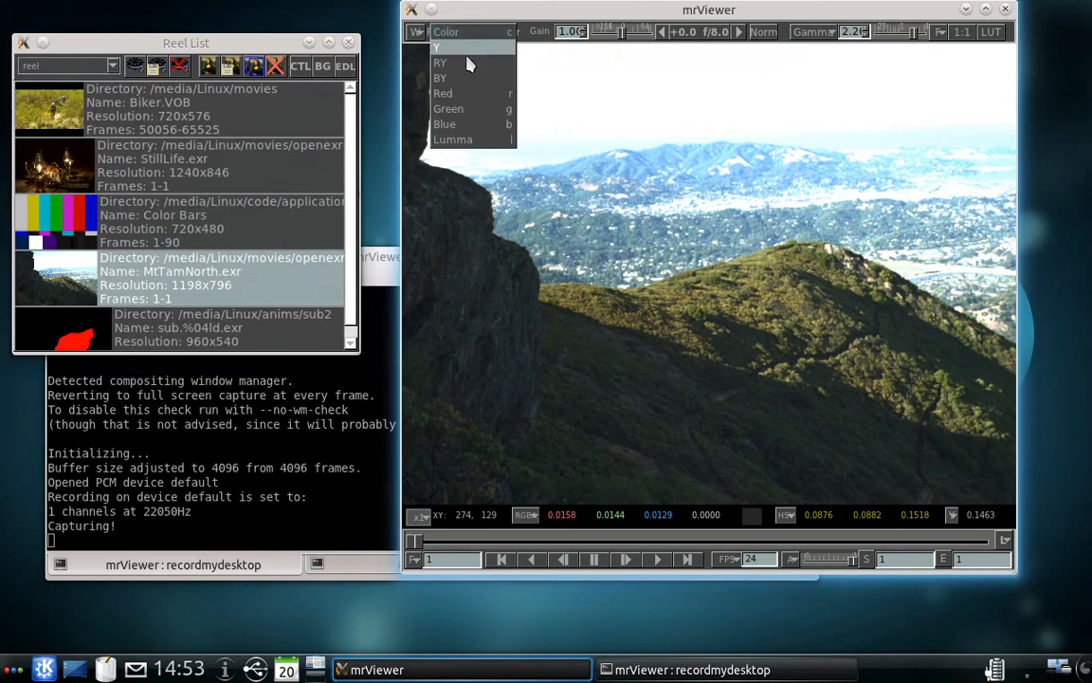
pyautogui.moveTo(464, 93)
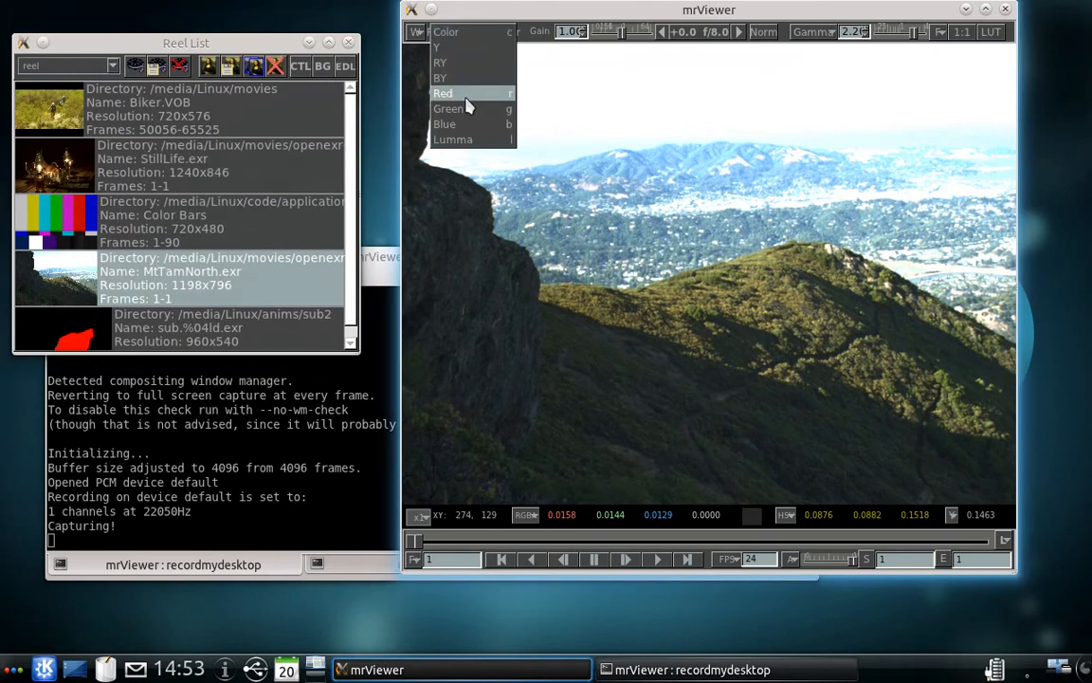
pyautogui.click(444, 93)
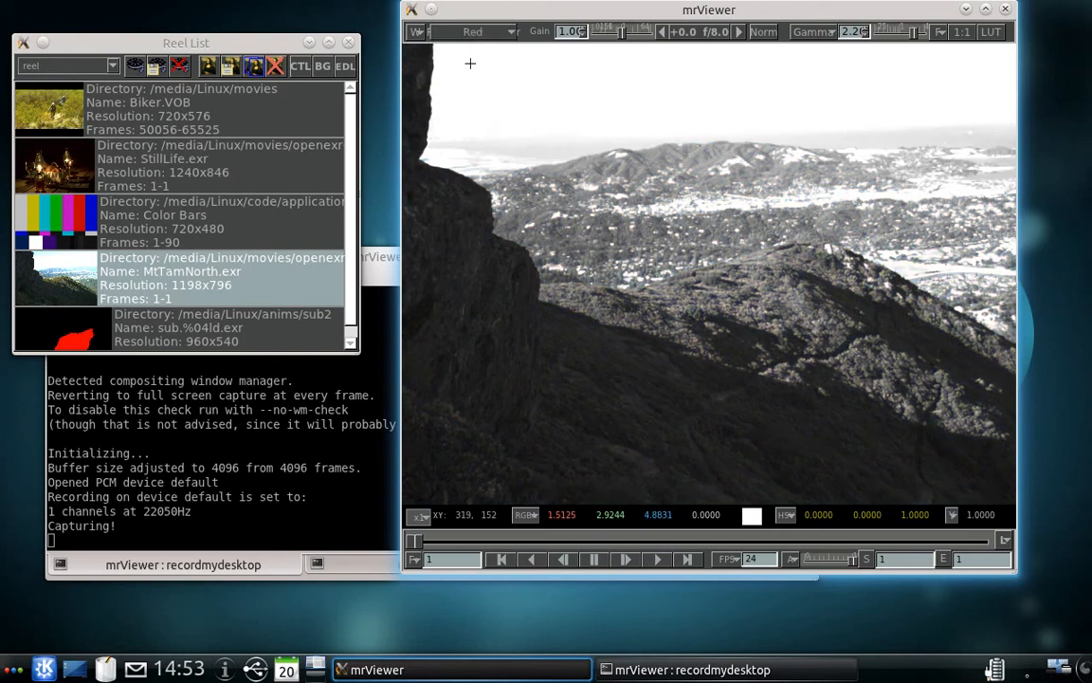
pyautogui.click(483, 31)
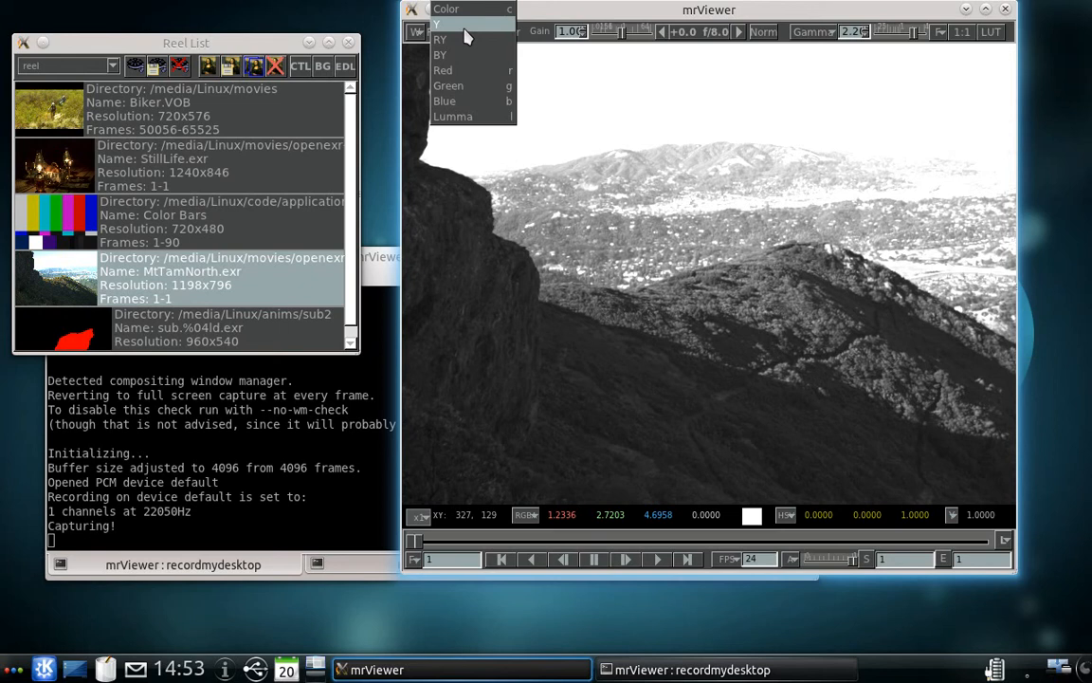
pyautogui.moveTo(476, 36)
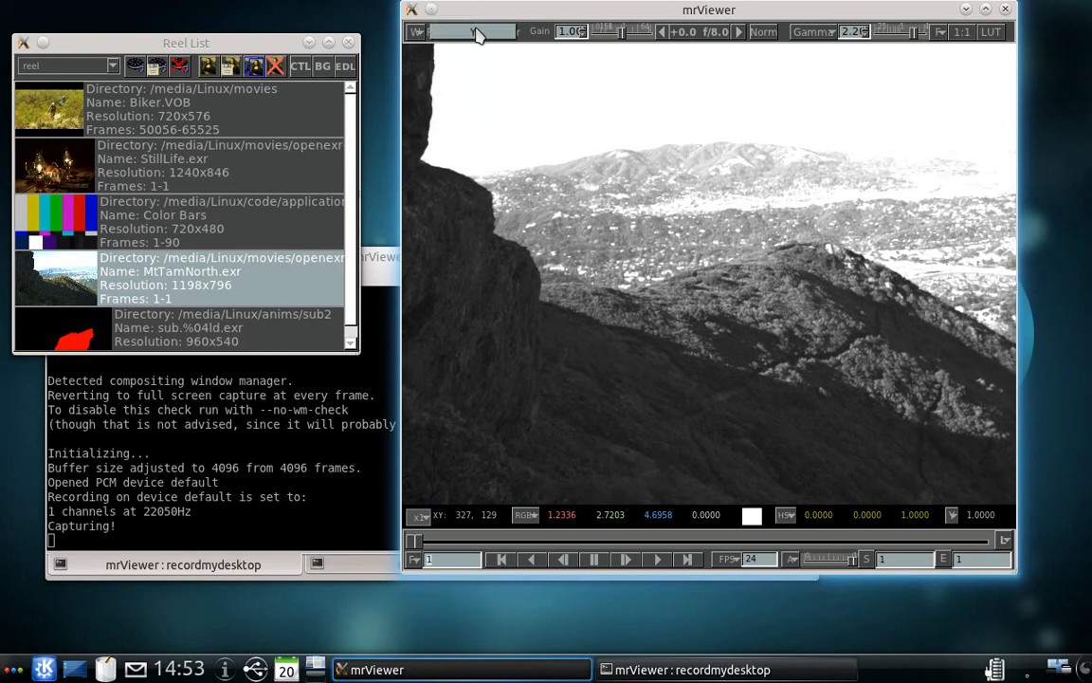
pyautogui.click(471, 31)
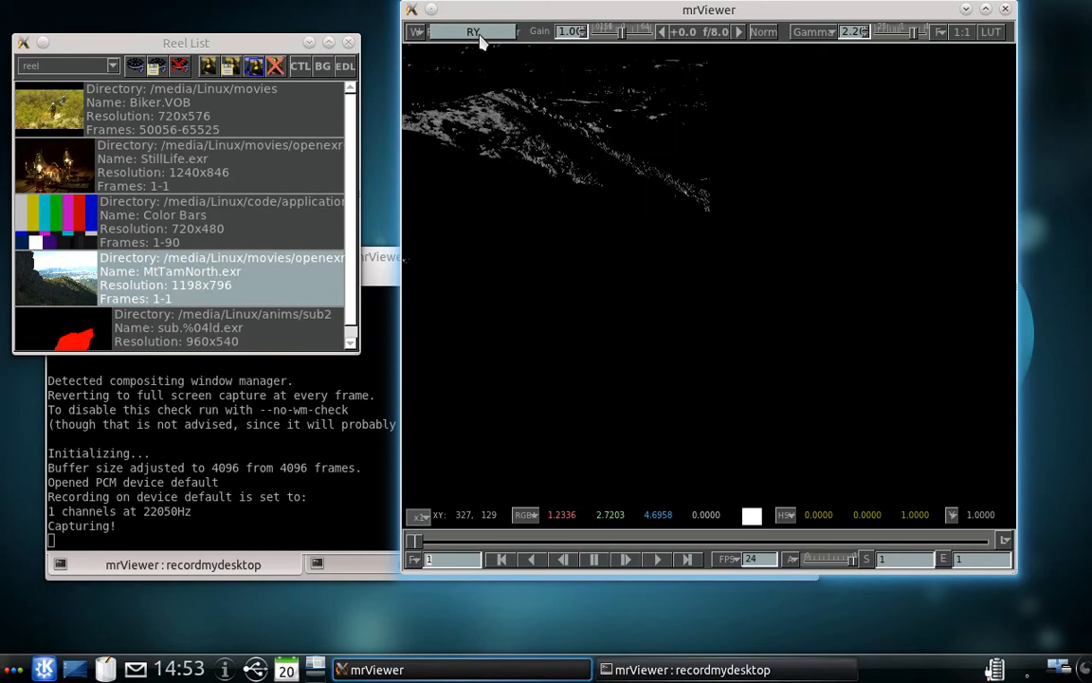
pyautogui.click(474, 31)
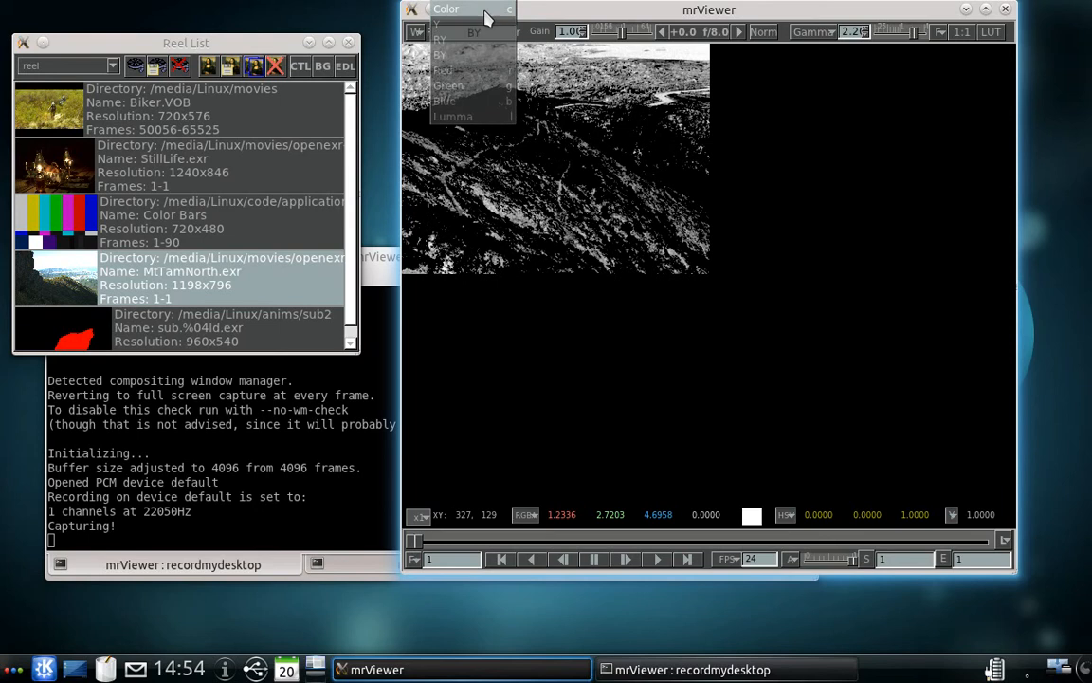
pyautogui.click(452, 42)
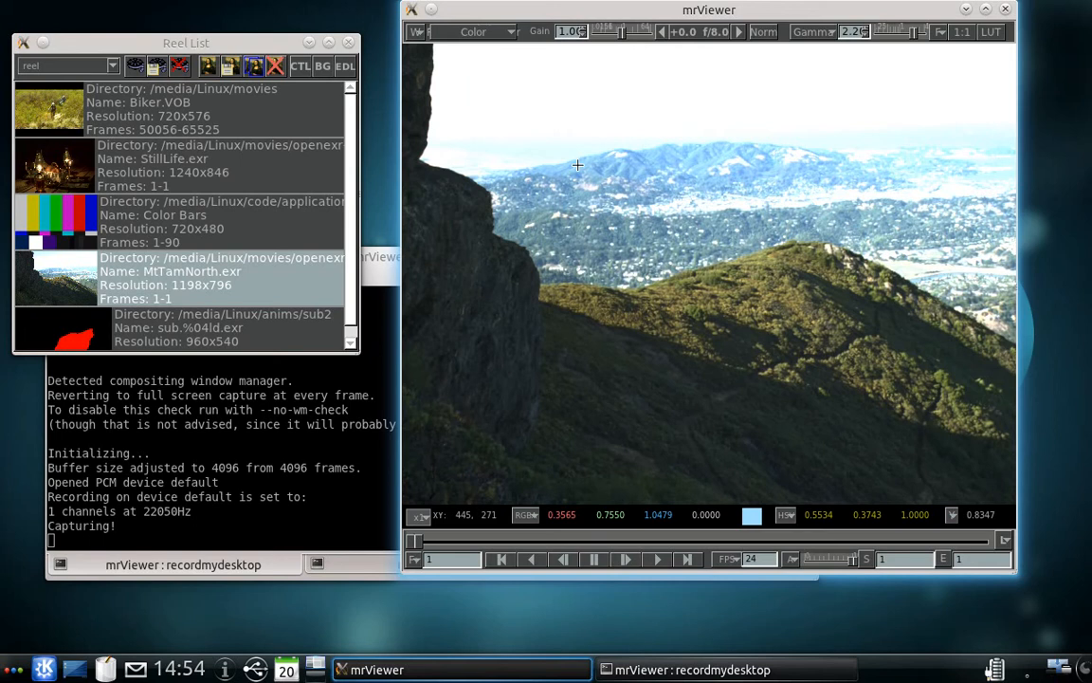
pyautogui.moveTo(580, 163)
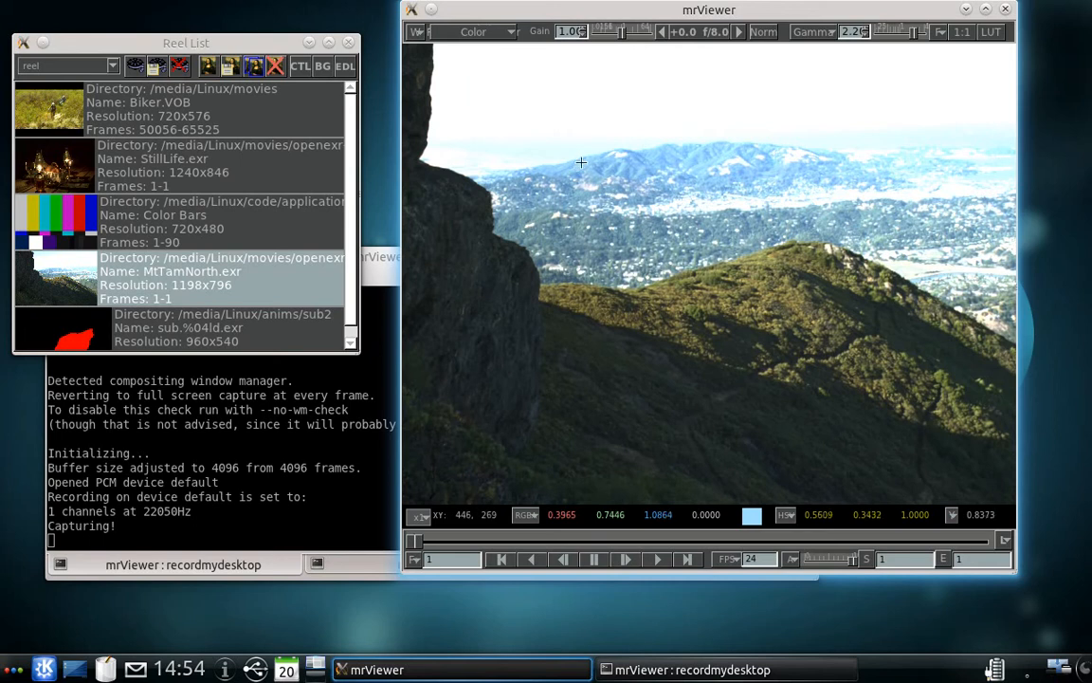
pyautogui.moveTo(588, 154)
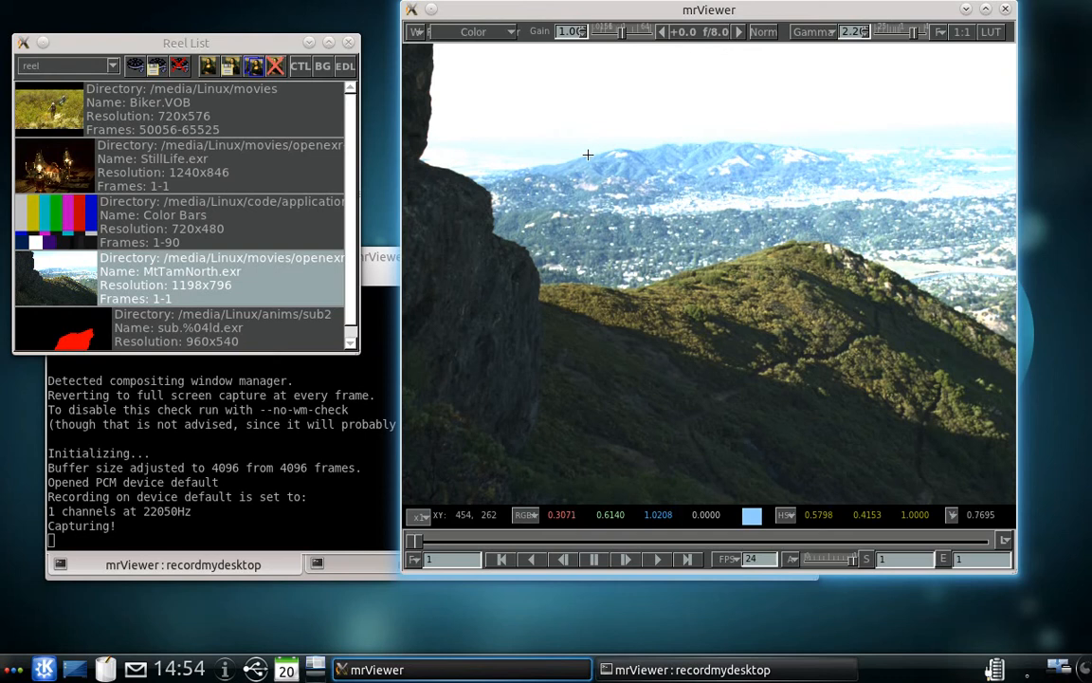
pyautogui.moveTo(633, 42)
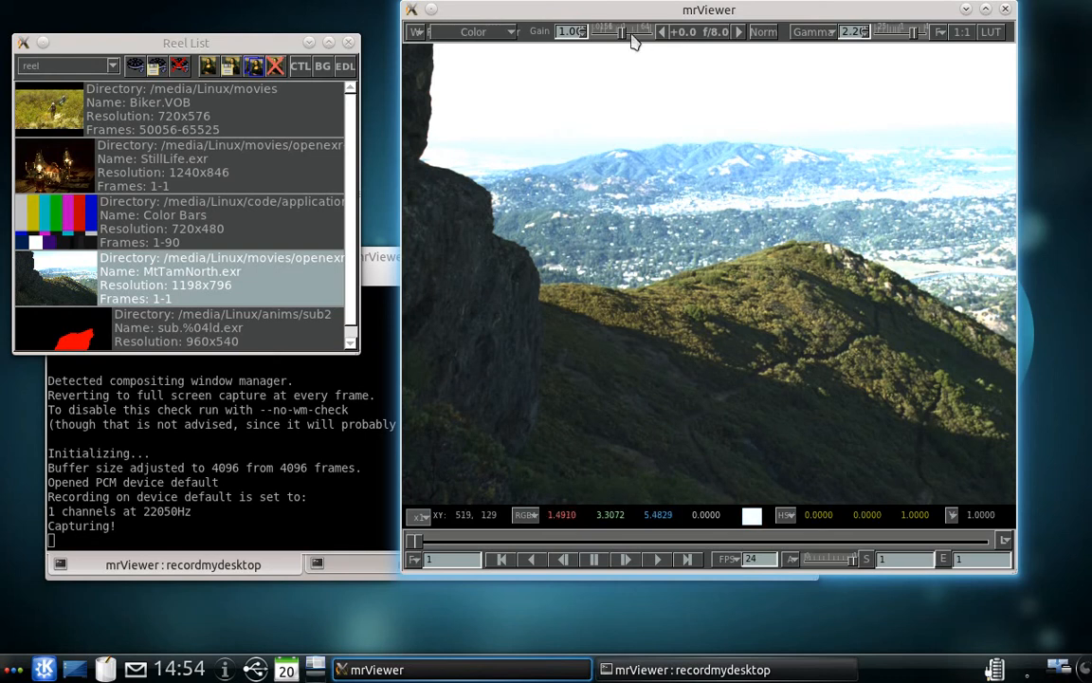
# Step: Raise the gain to brighten MtTamNorth, then lower it to darken the image
pyautogui.moveTo(603, 27); pyautogui.dragTo(626, 27)
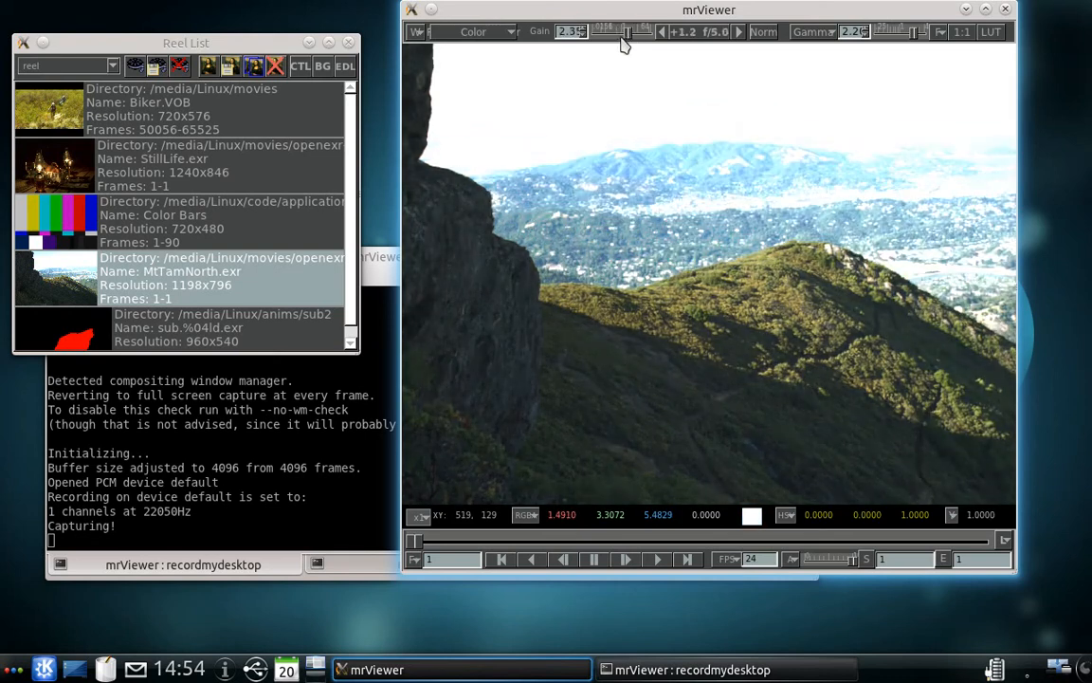
pyautogui.moveTo(626, 39); pyautogui.dragTo(607, 40)
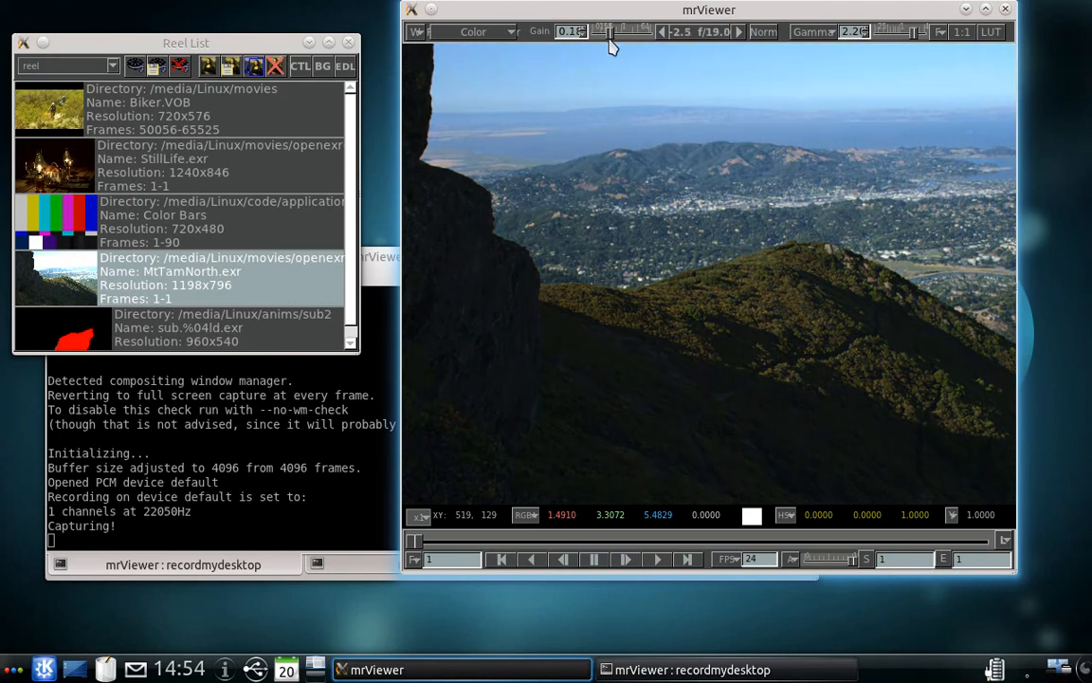
pyautogui.moveTo(740, 46)
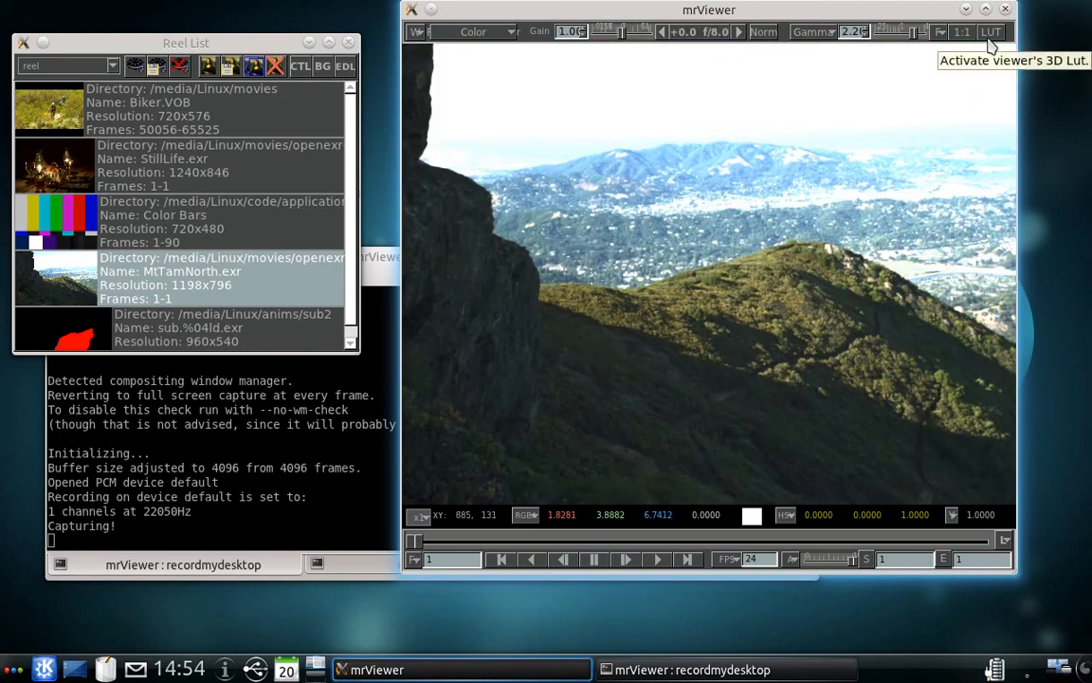
pyautogui.moveTo(853, 30)
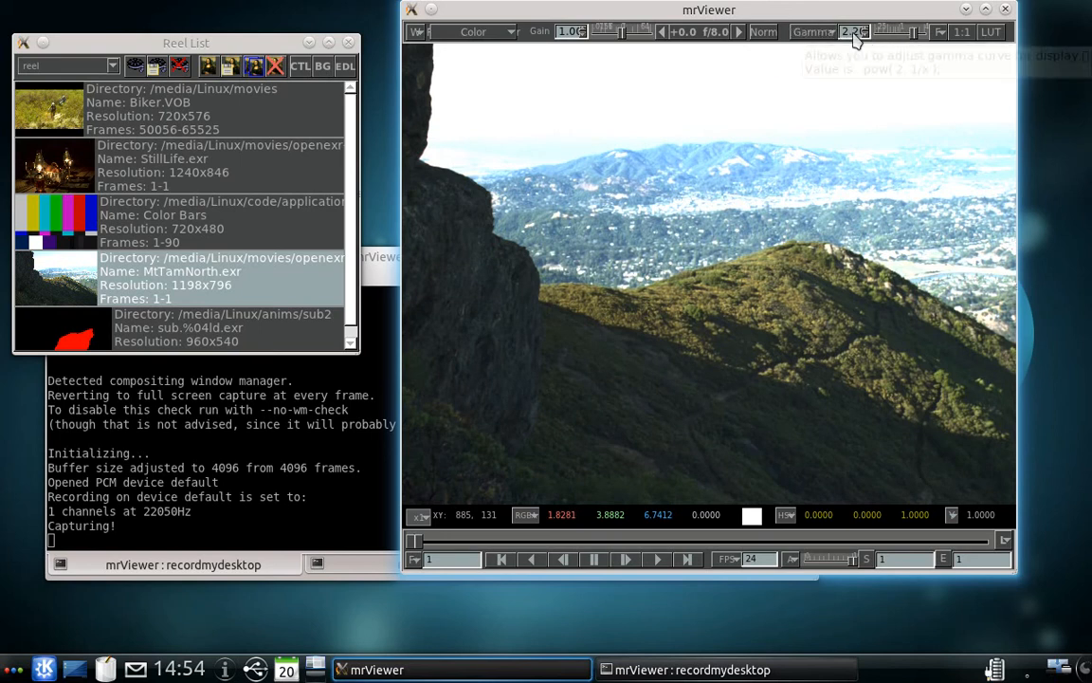
pyautogui.moveTo(939, 35)
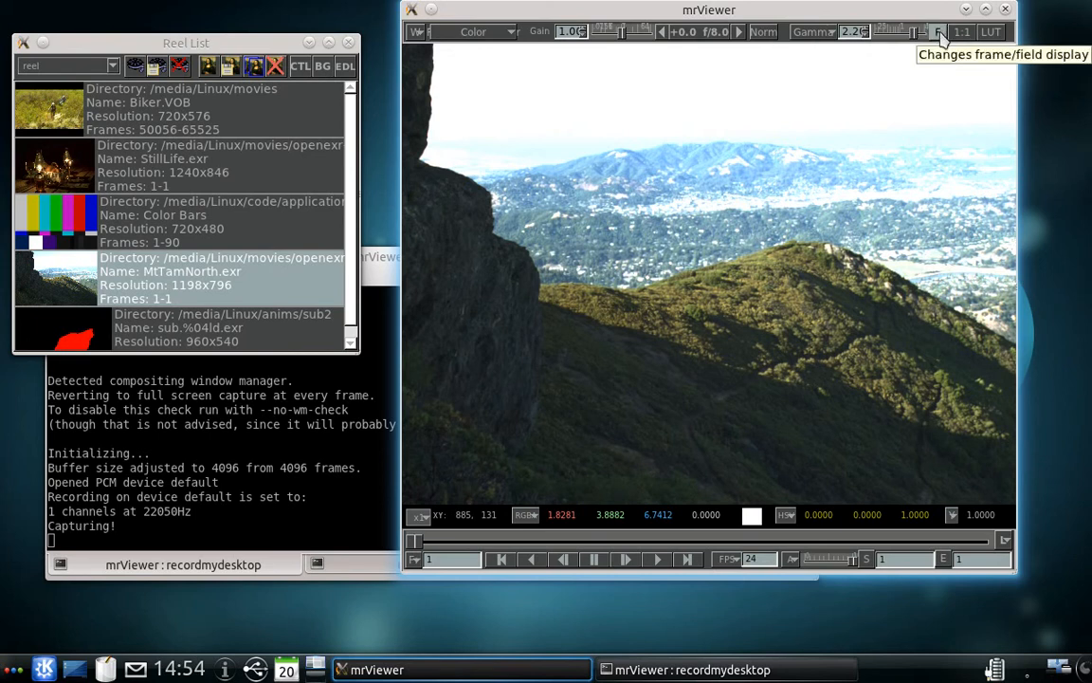
pyautogui.moveTo(990, 32)
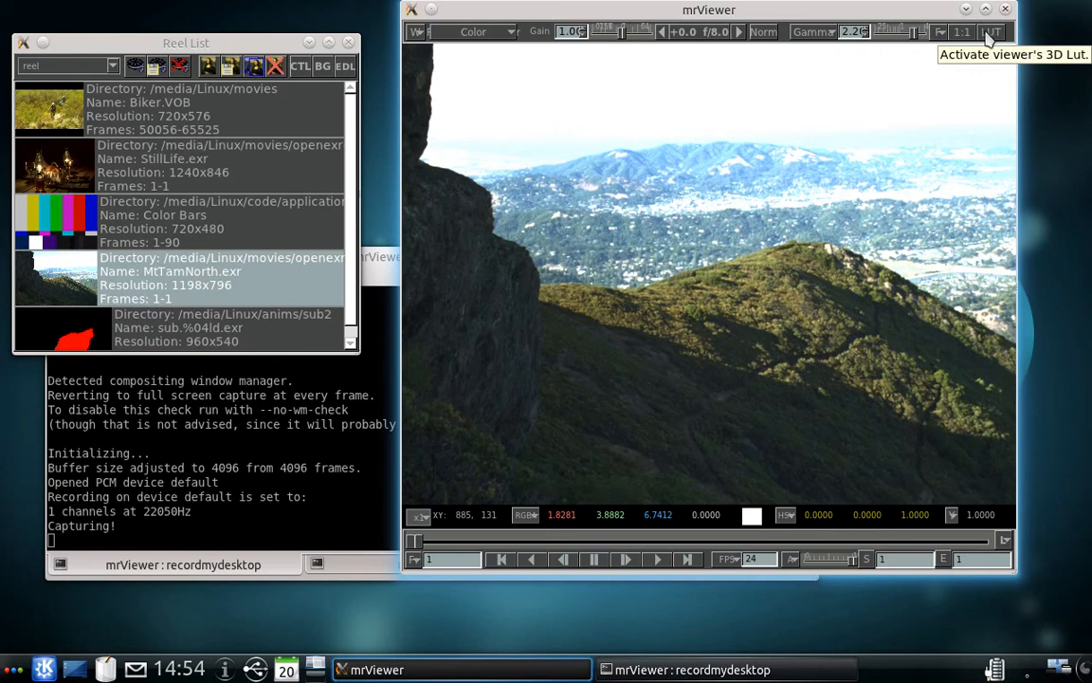
# Step: Turn on the viewer's 3D LUT (RRT to ODT monitor transform) for MtTamNorth
pyautogui.click(991, 31)
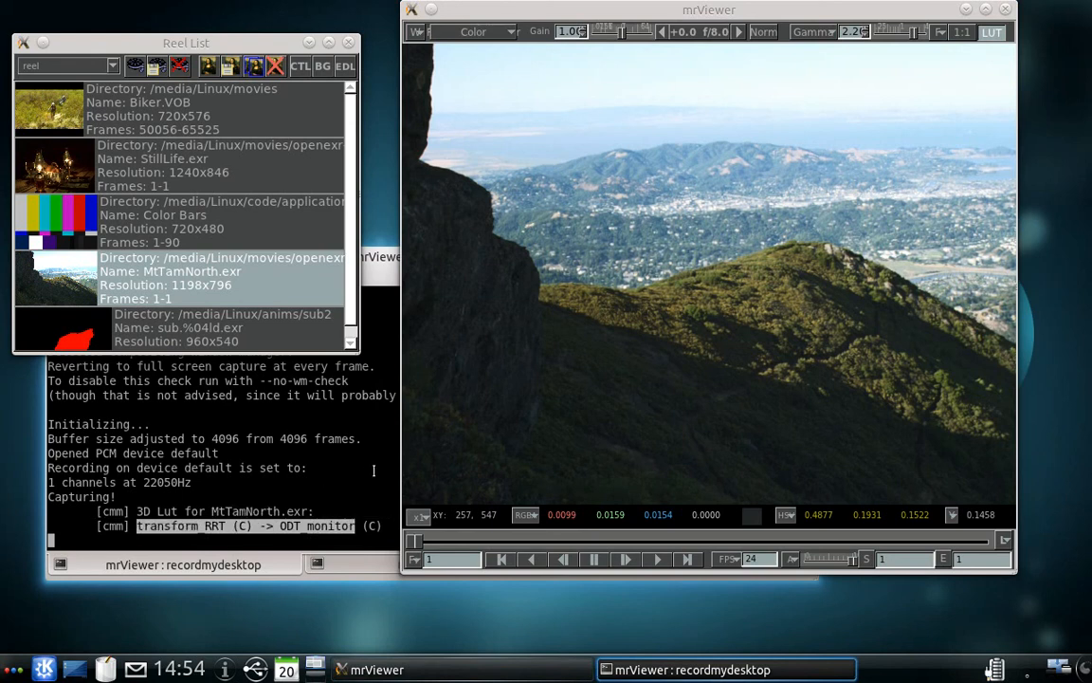
pyautogui.moveTo(801, 220)
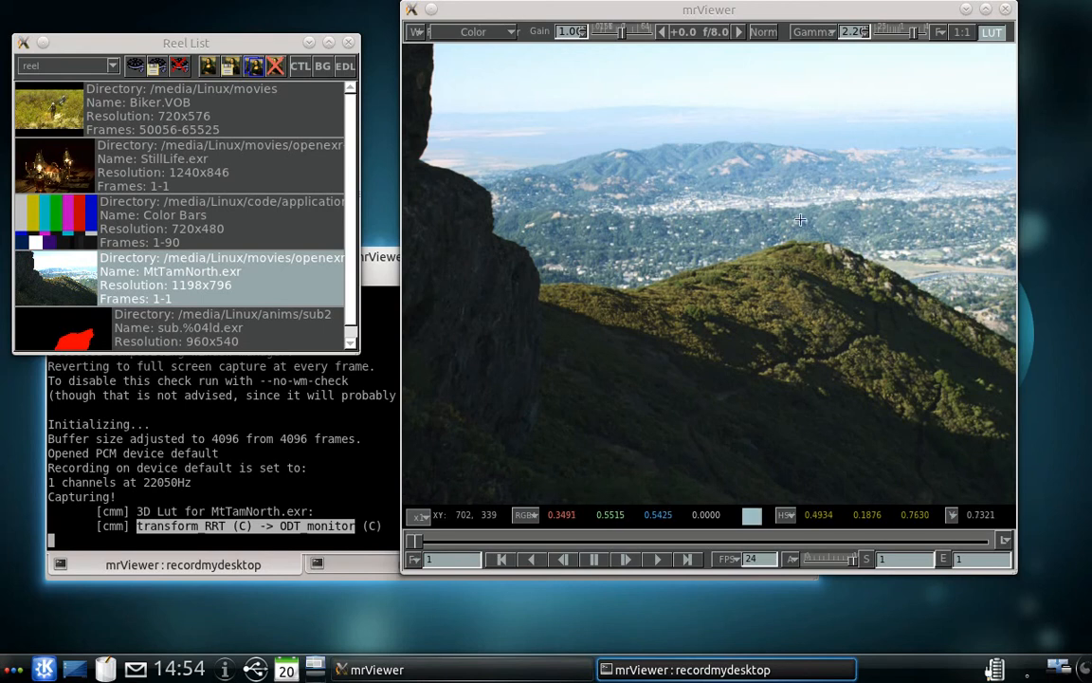
pyautogui.moveTo(868, 187)
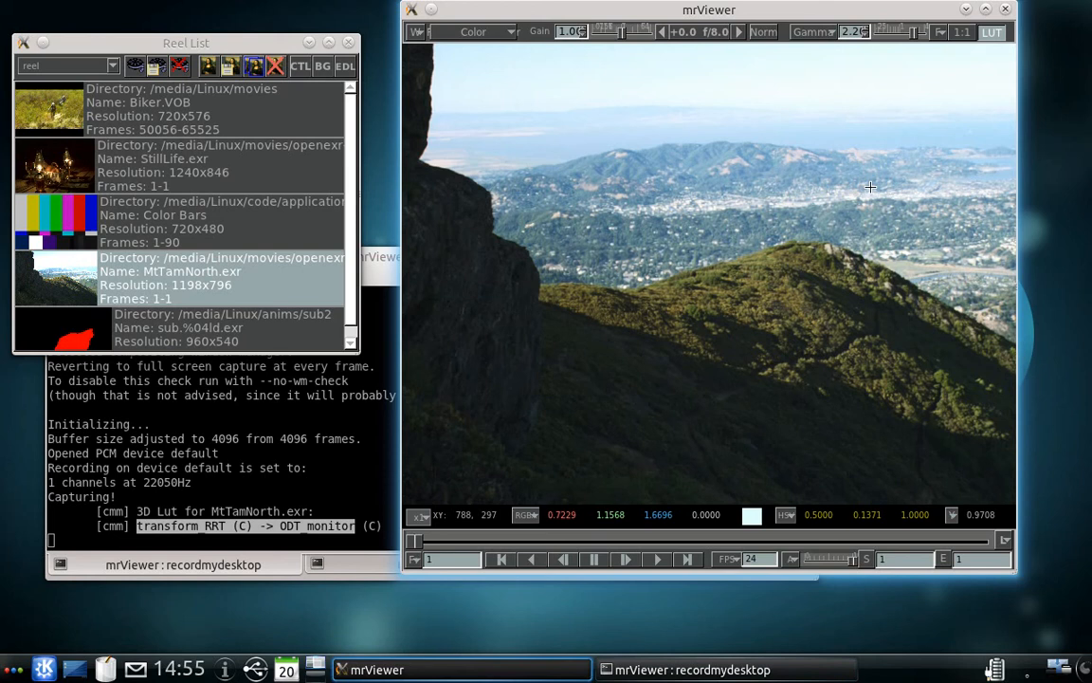
pyautogui.moveTo(864, 190)
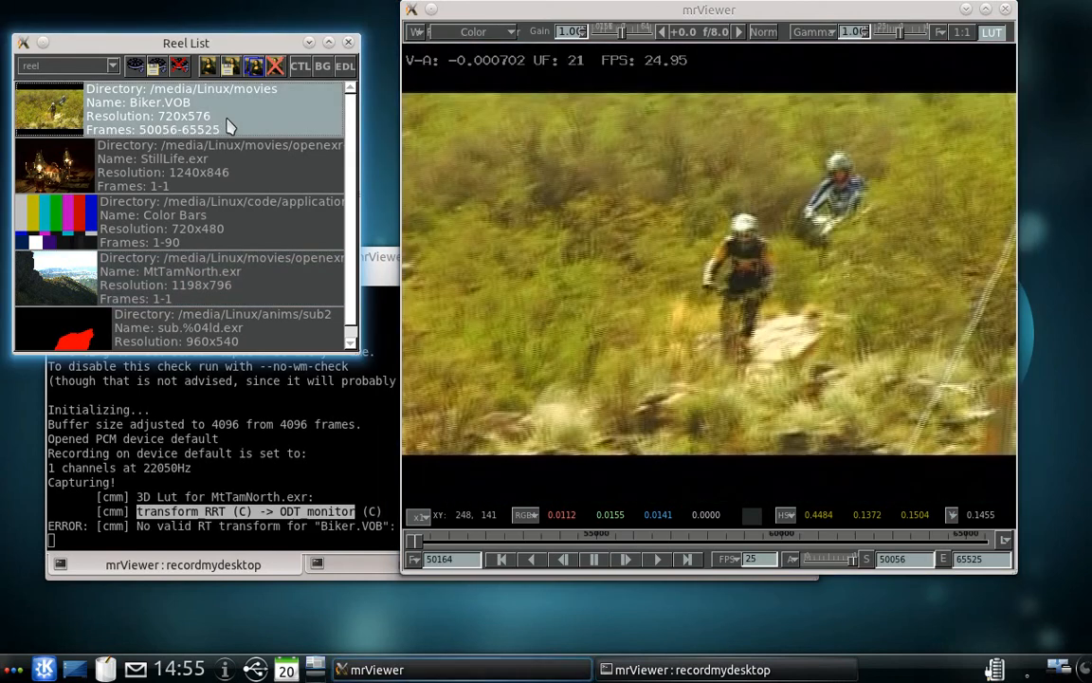
pyautogui.moveTo(906, 175)
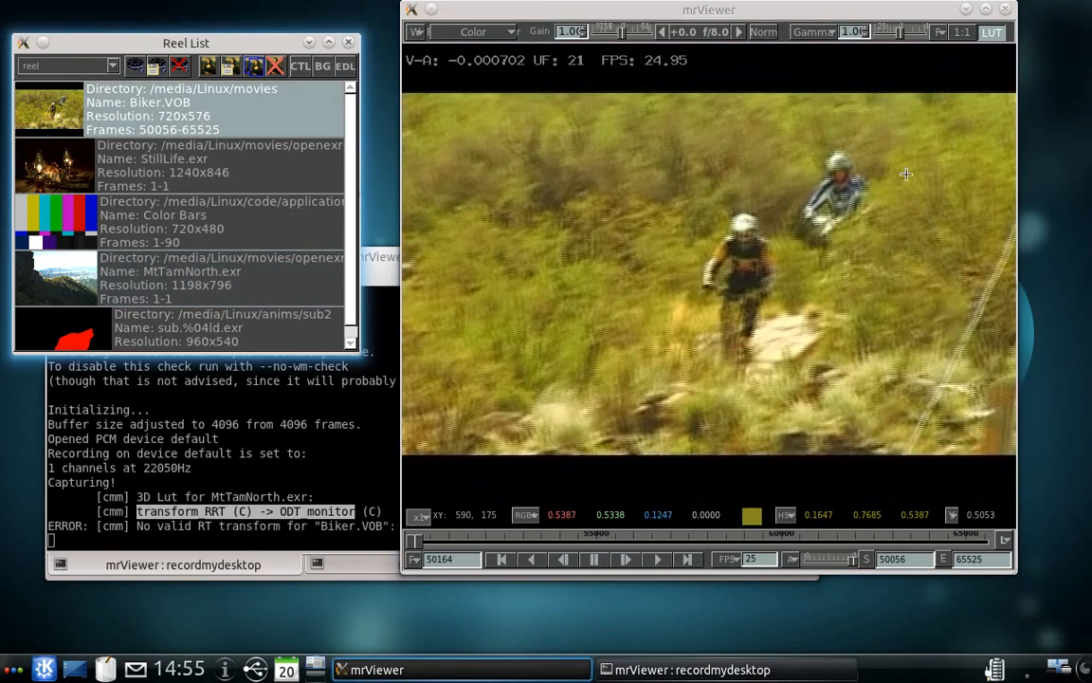
pyautogui.moveTo(938, 50)
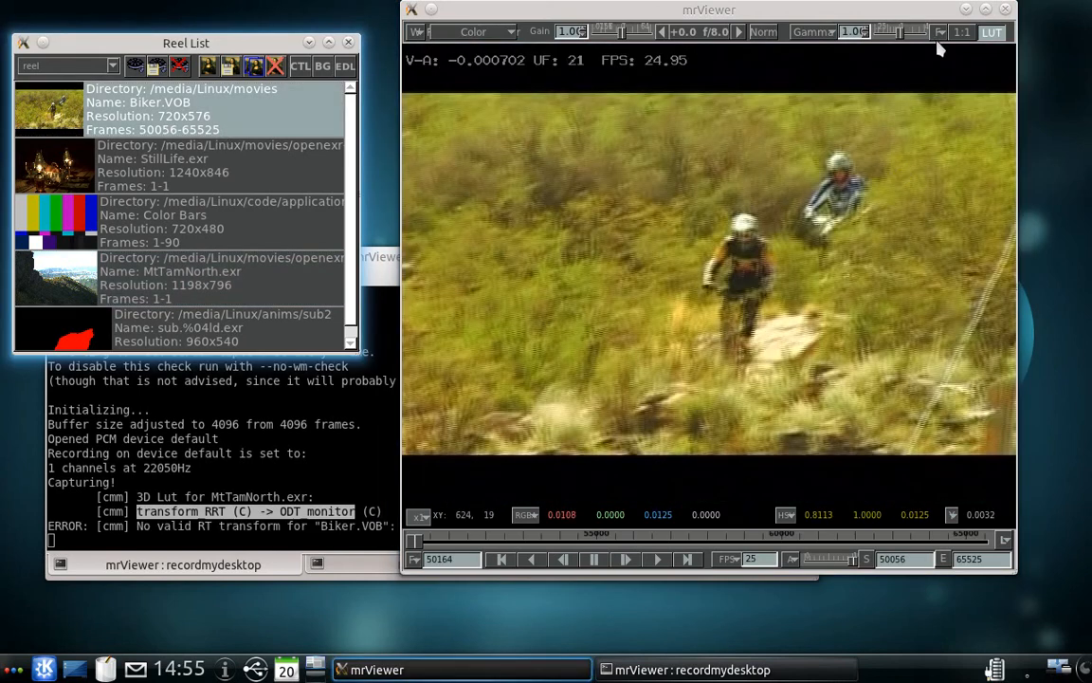
# Step: Show the field display choices (Frame, Top Field, Bottom Field) for the Biker.VOB clip
pyautogui.click(937, 31)
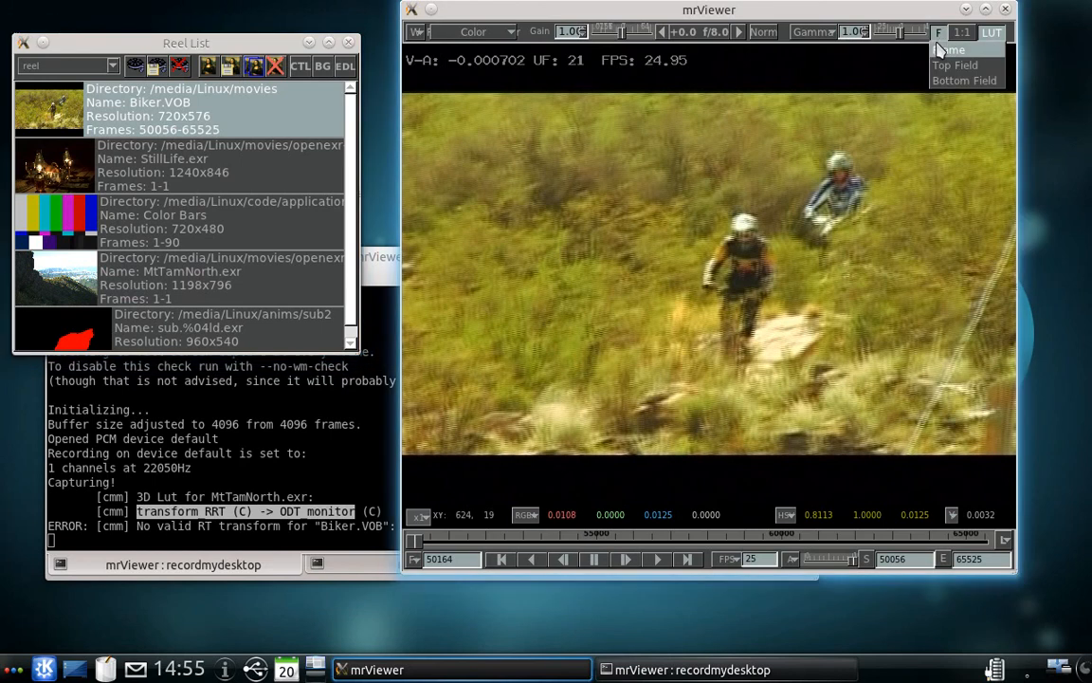
pyautogui.moveTo(956, 64)
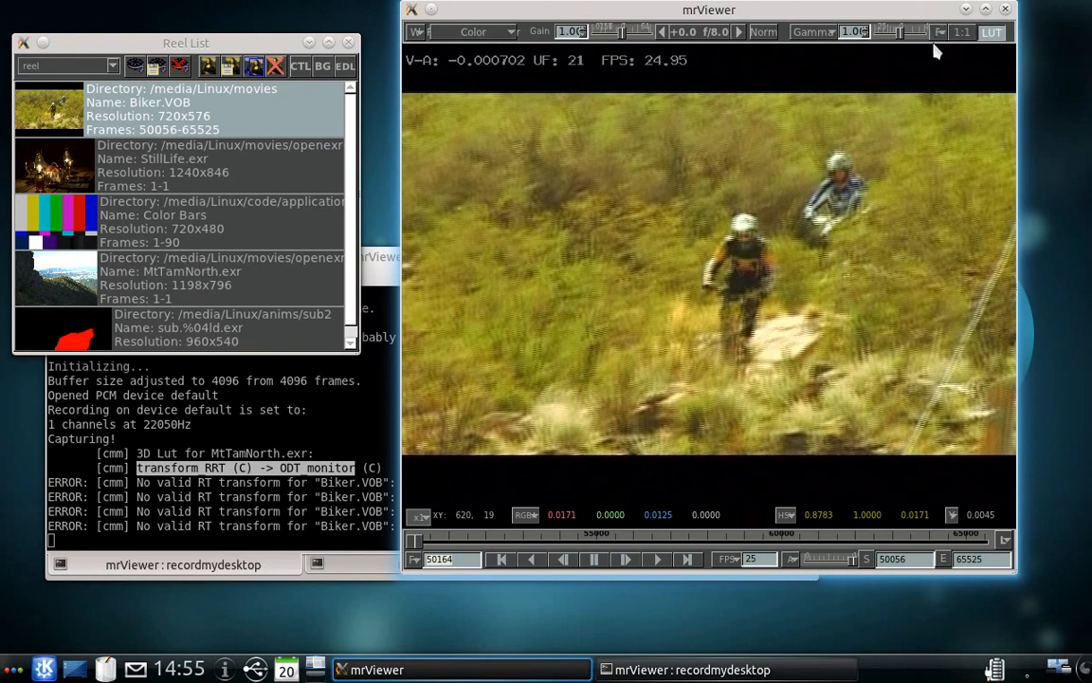
pyautogui.moveTo(964, 32)
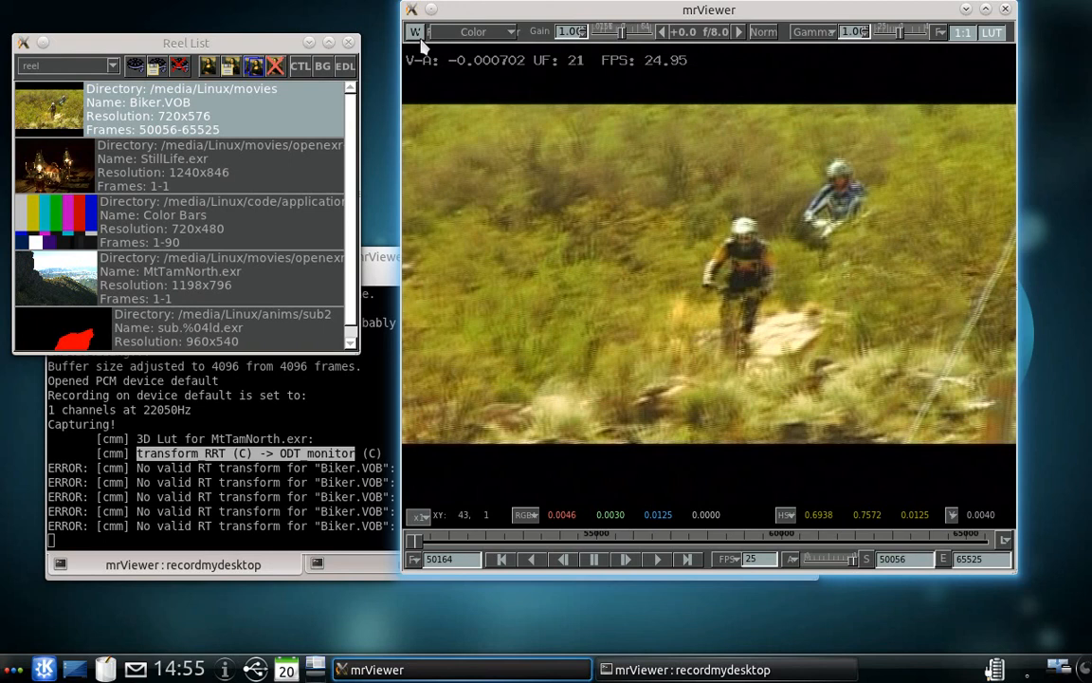
# Step: Show the Media Information panel for Biker.VOB from the windows menu
pyautogui.click(415, 30)
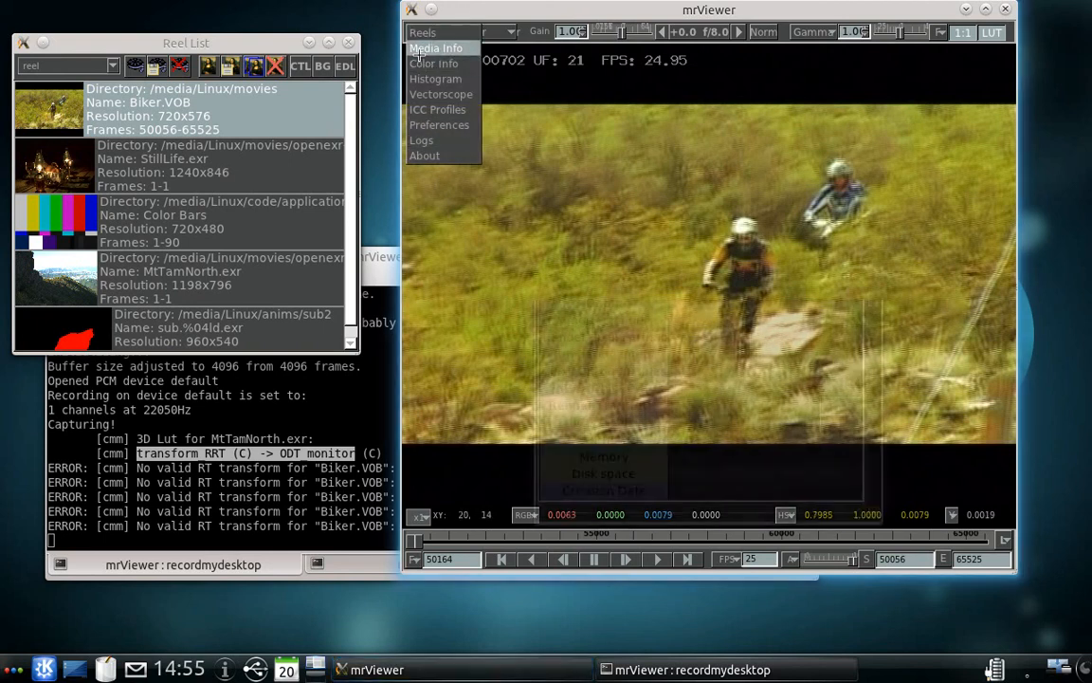
pyautogui.click(436, 48)
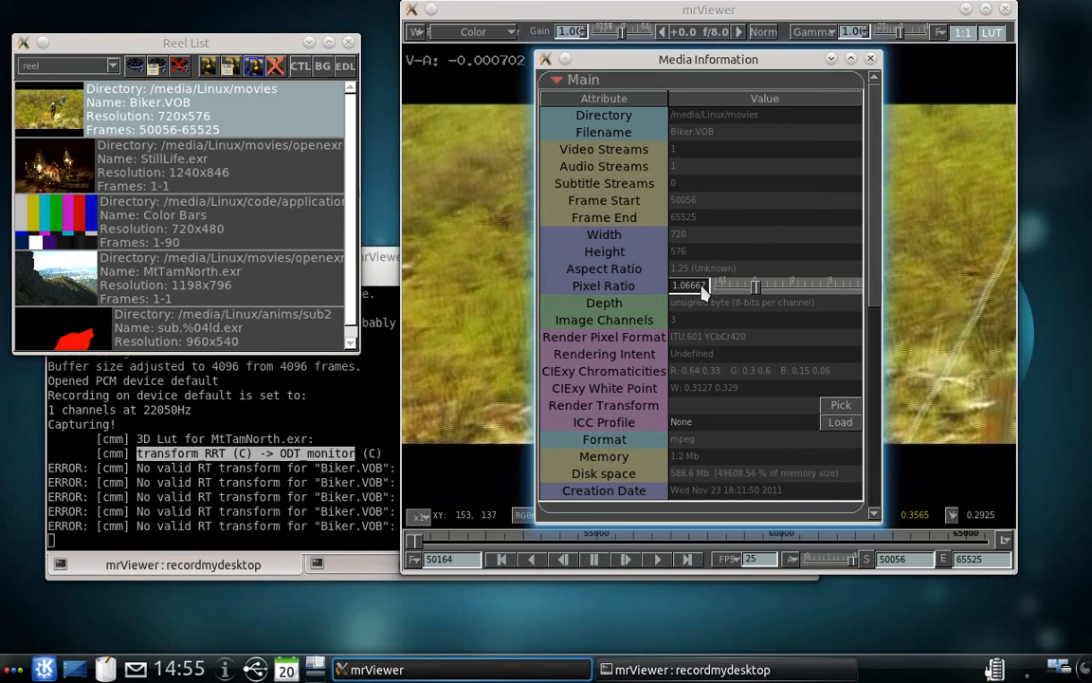
pyautogui.moveTo(812, 99)
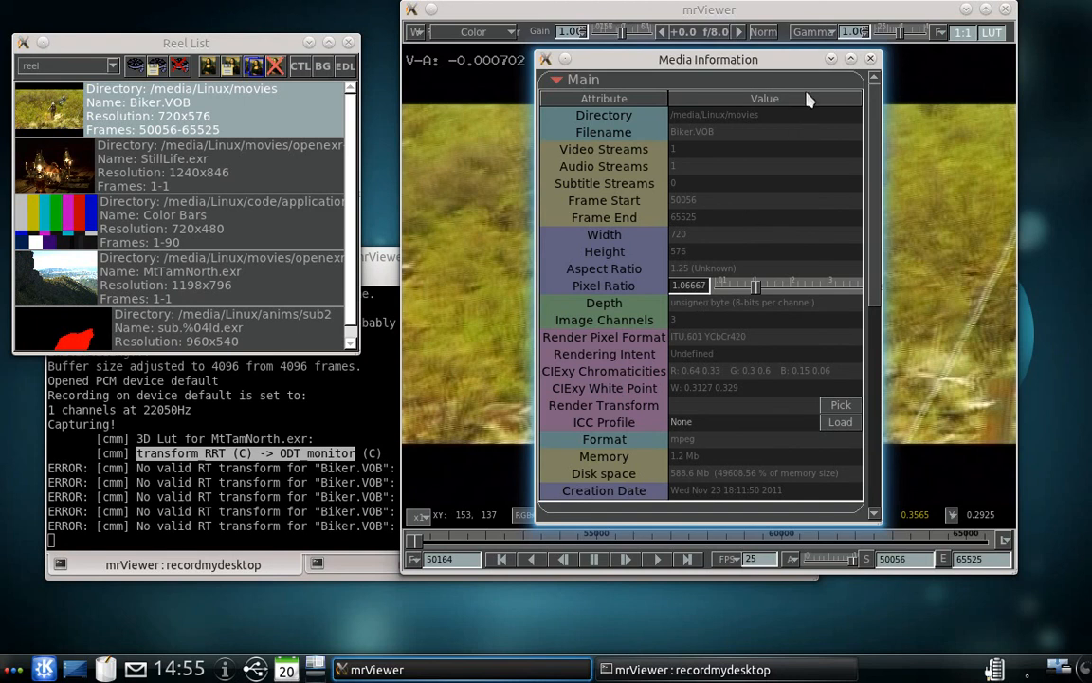